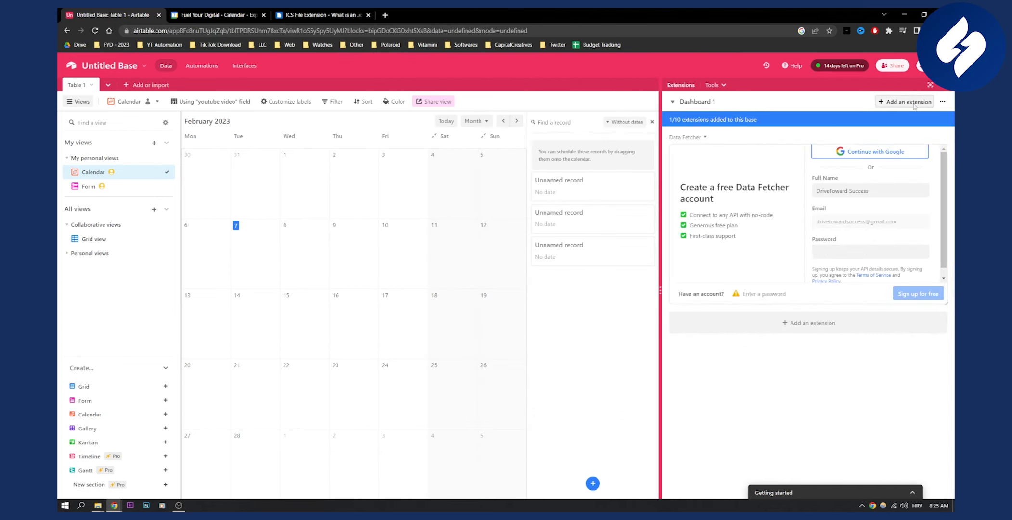
- Find 'data fe' in the extensions Marketplace and add the Data Fetcher extension
{"action": "left_click", "coordinate": [907, 101]}
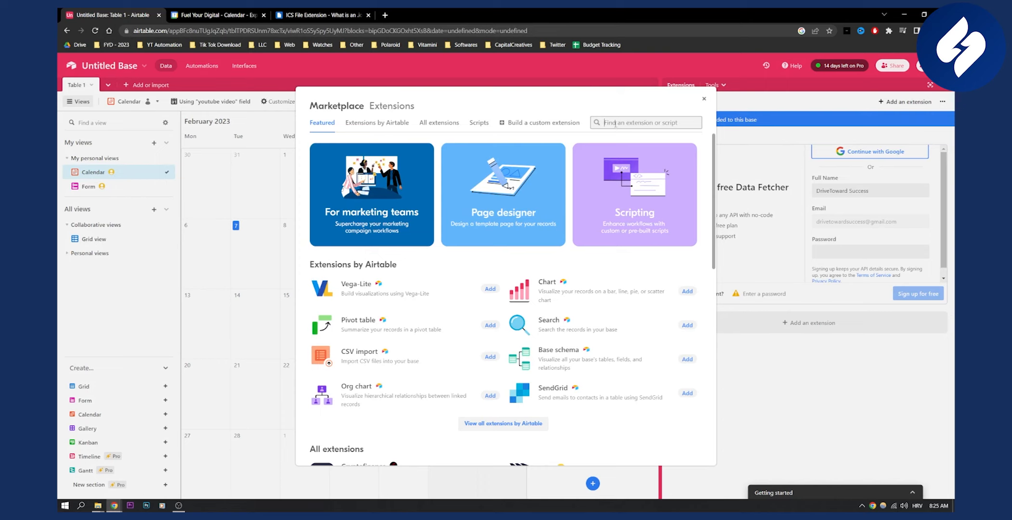
{"action": "type", "text": "data fe"}
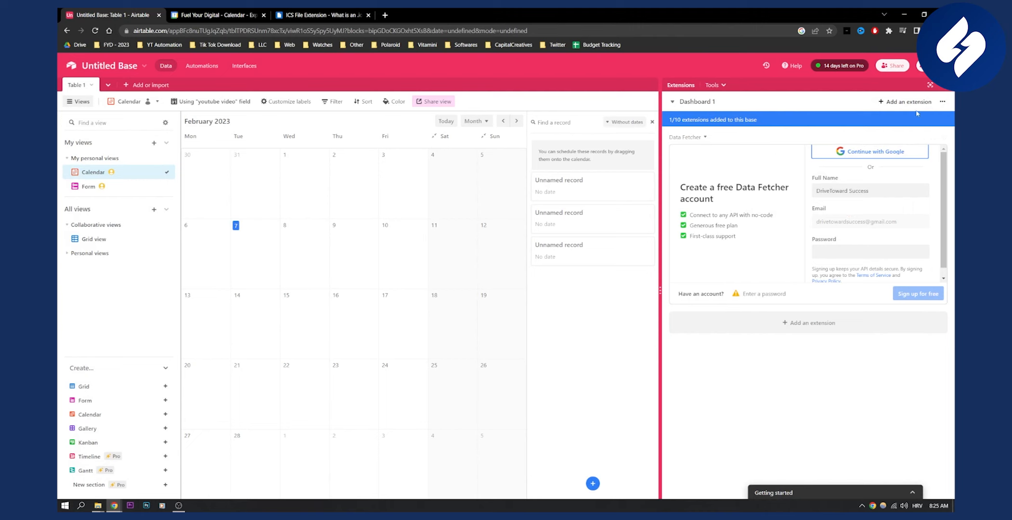
{"action": "left_click", "coordinate": [905, 101]}
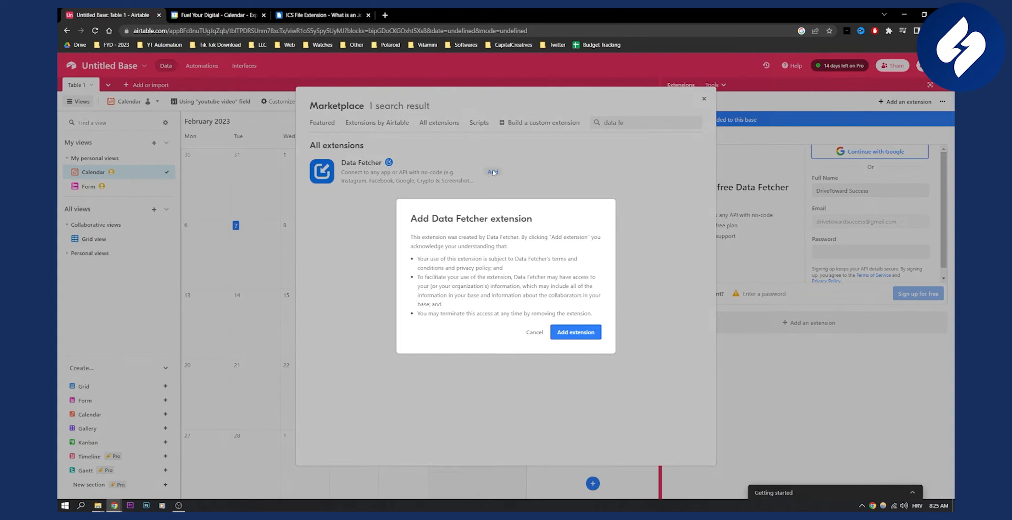
{"action": "left_click", "coordinate": [574, 332]}
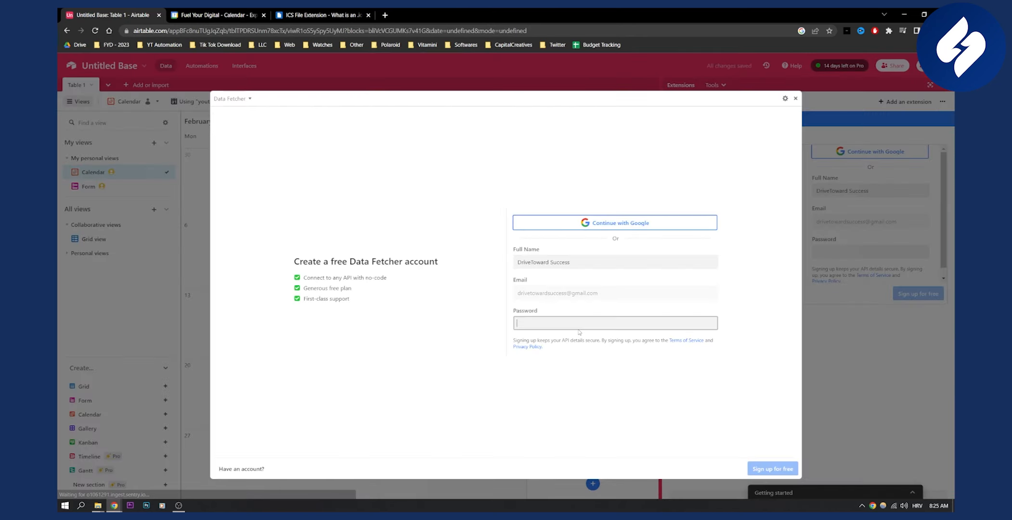
- Sign up for Data Fetcher with a Google account and accept the cookie notice
{"action": "left_click", "coordinate": [614, 223]}
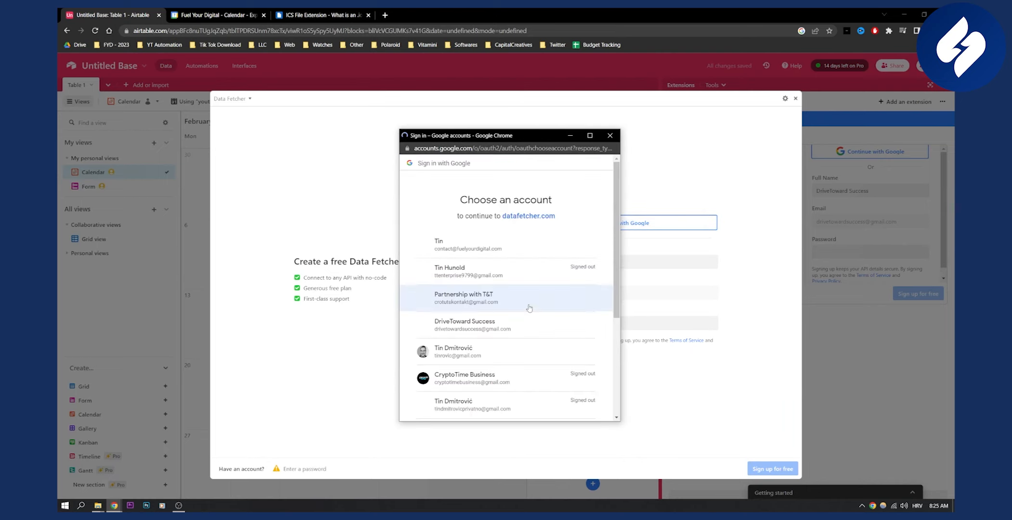
{"action": "left_click", "coordinate": [464, 297]}
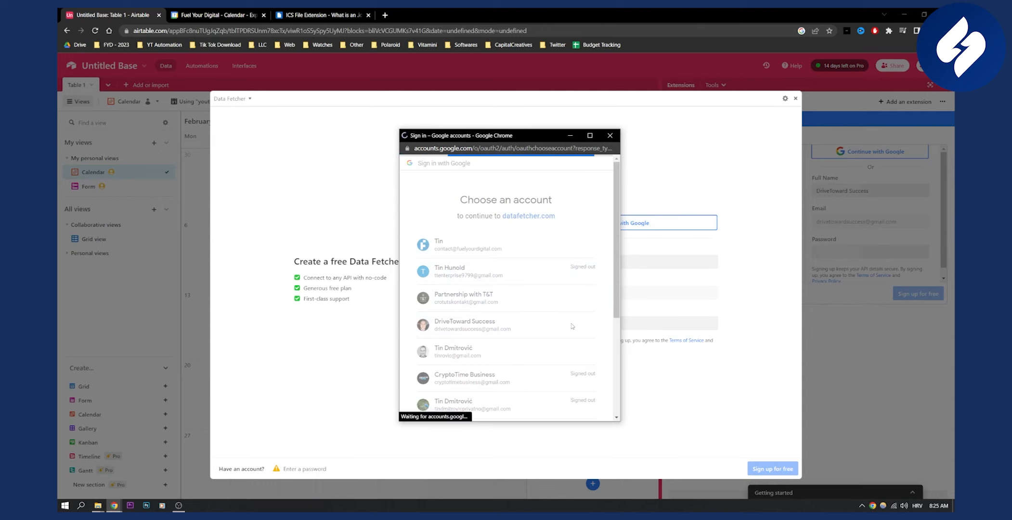
{"action": "left_click", "coordinate": [464, 325]}
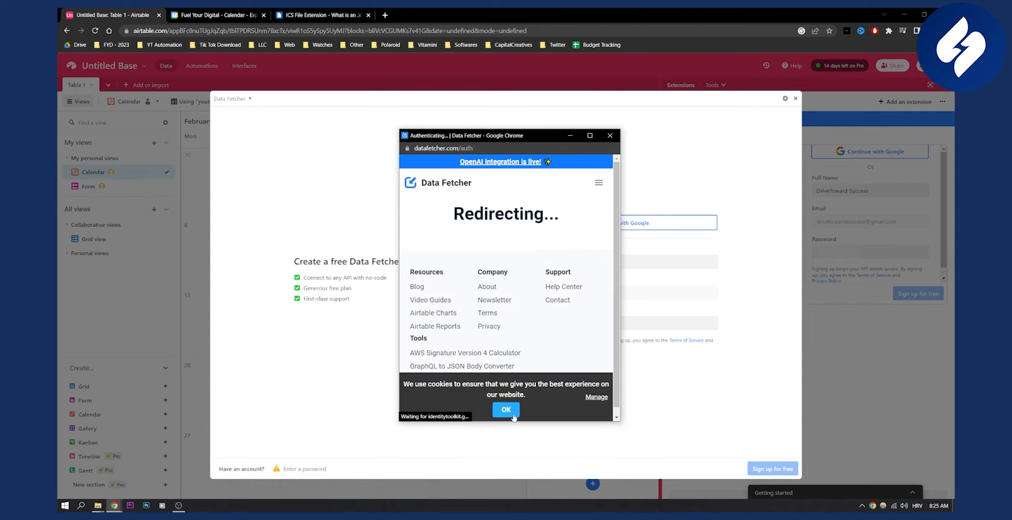
{"action": "left_click", "coordinate": [505, 409]}
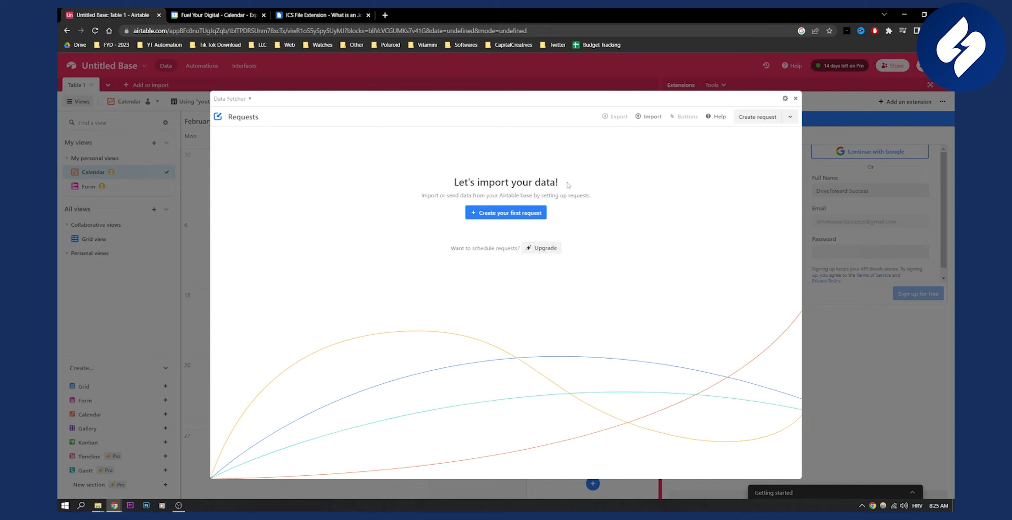
- Create the first request with Google Calendar as the application and save it
{"action": "left_click", "coordinate": [505, 213]}
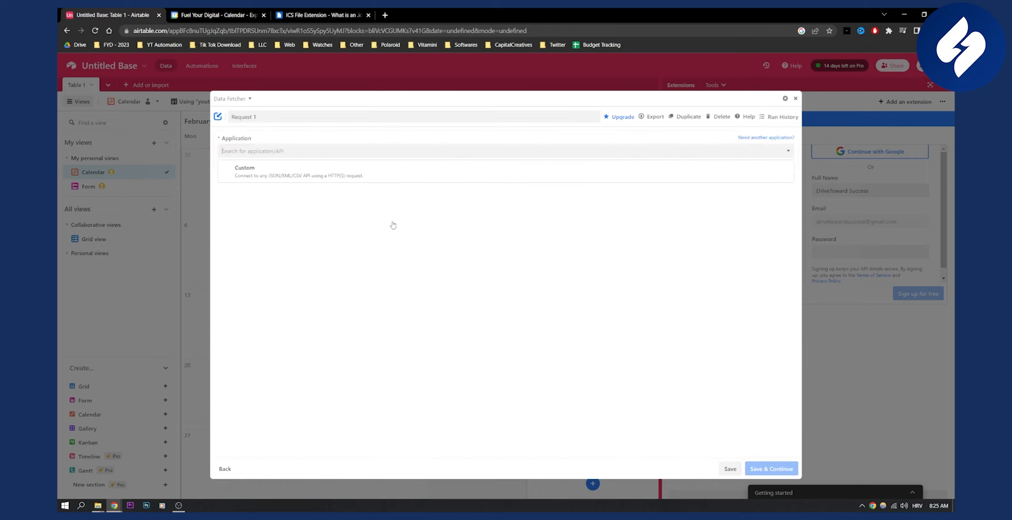
{"action": "left_click", "coordinate": [504, 151]}
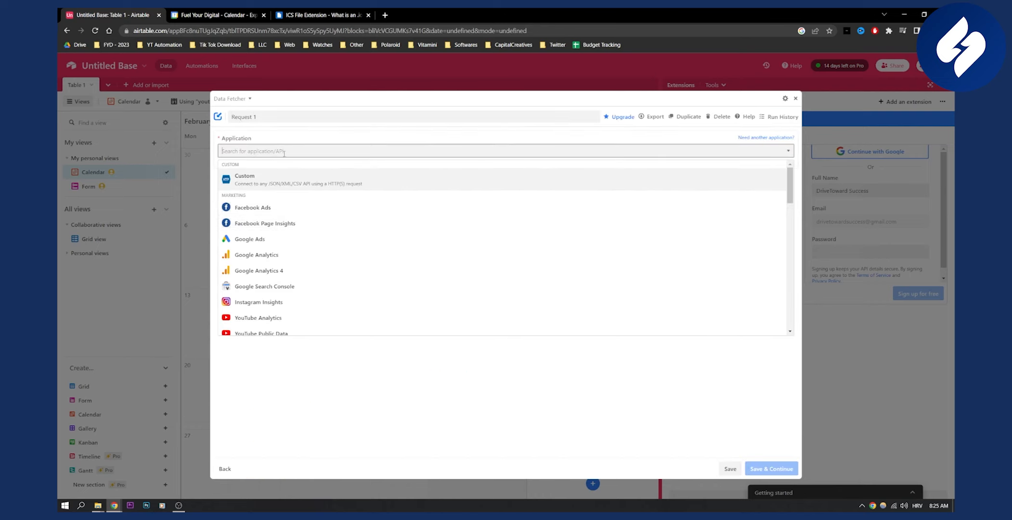
{"action": "type", "text": "google"}
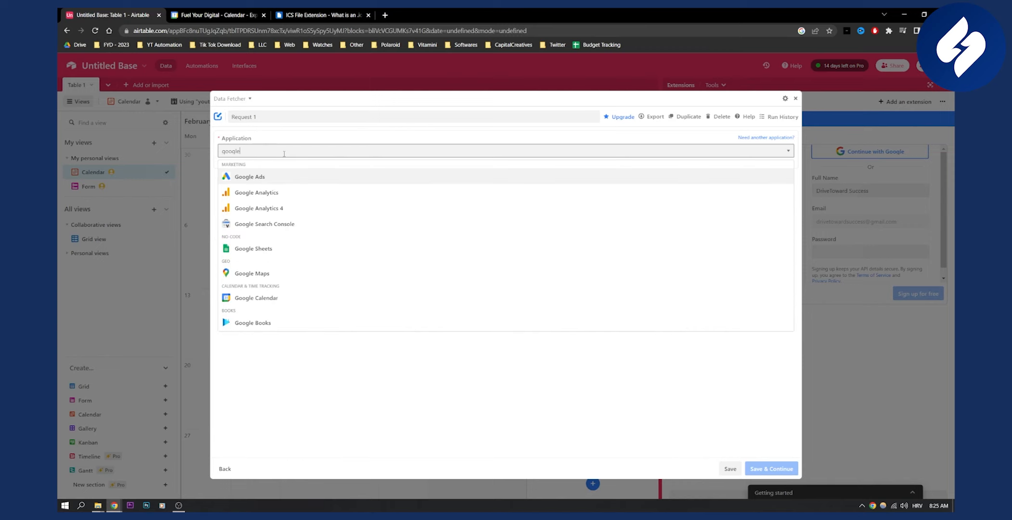
{"action": "left_click", "coordinate": [256, 298]}
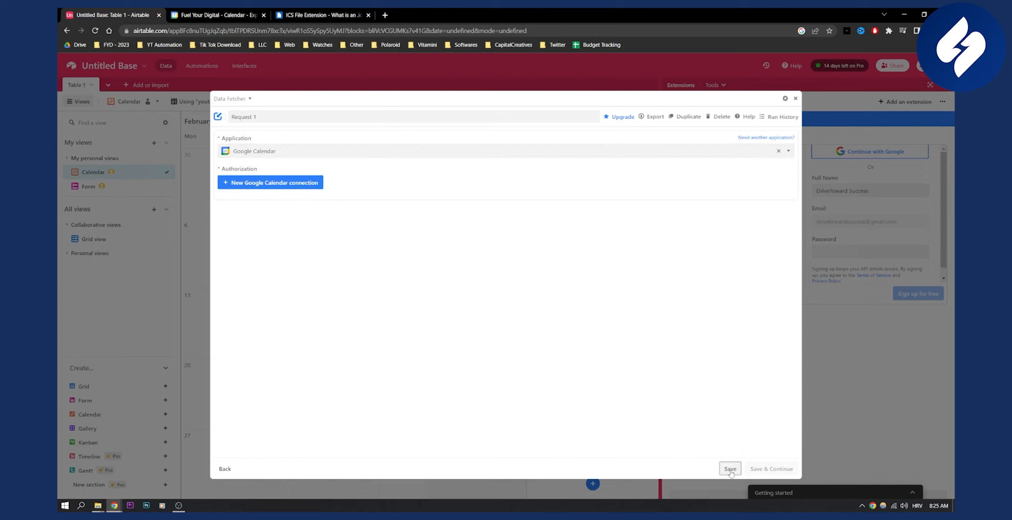
{"action": "left_click", "coordinate": [729, 468]}
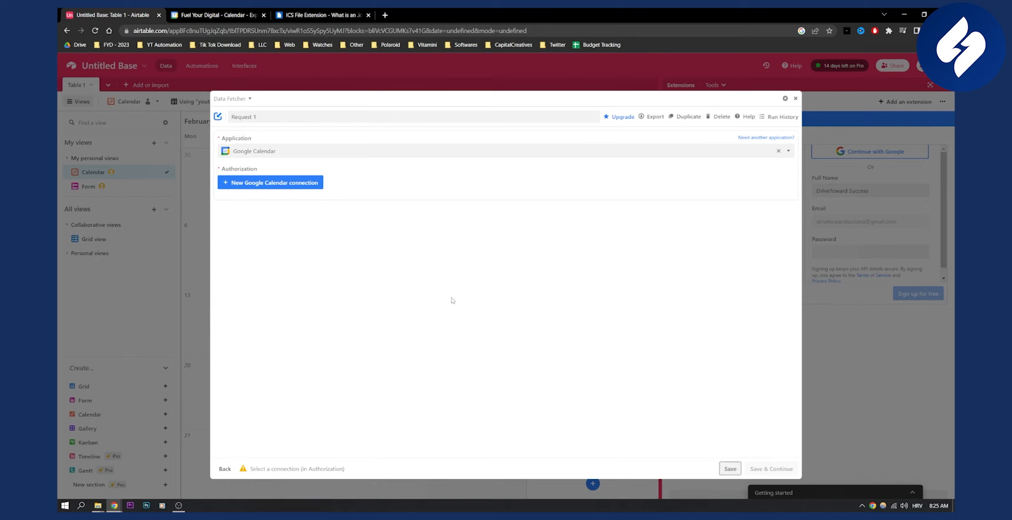
{"action": "mouse_move", "coordinate": [450, 298]}
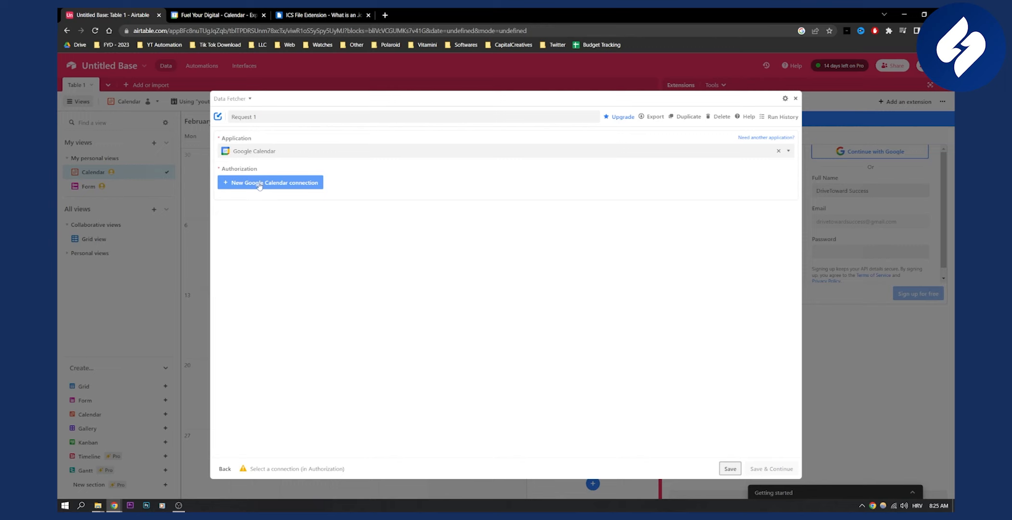
- Add a new Google Calendar connection granting access to all calendars, then save and continue
{"action": "left_click", "coordinate": [271, 182]}
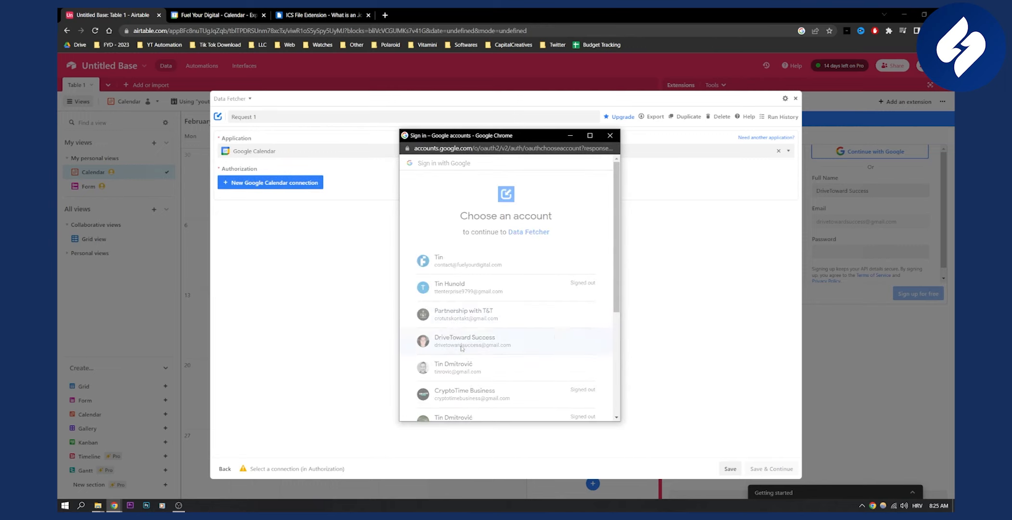
{"action": "left_click", "coordinate": [464, 340]}
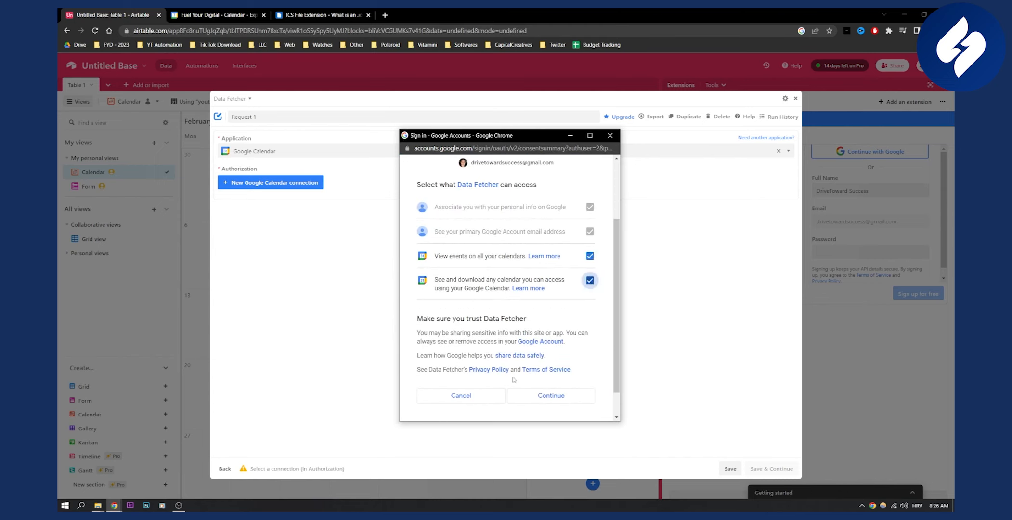
{"action": "left_click", "coordinate": [550, 395]}
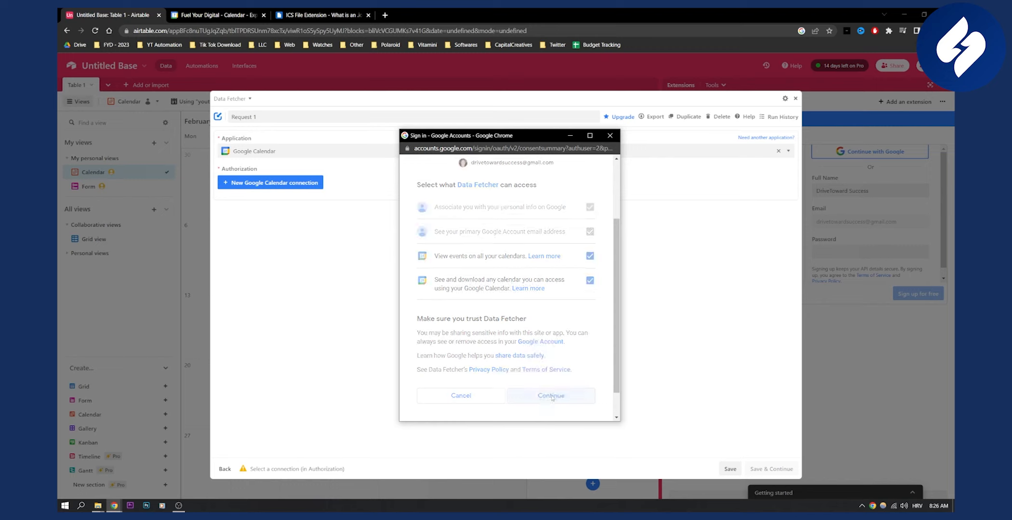
{"action": "left_click", "coordinate": [551, 395]}
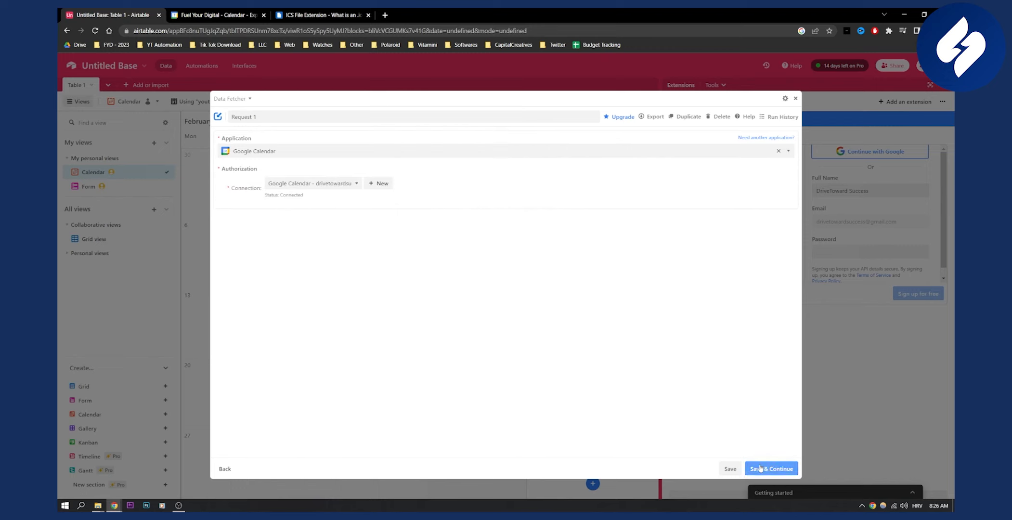
{"action": "left_click", "coordinate": [771, 468]}
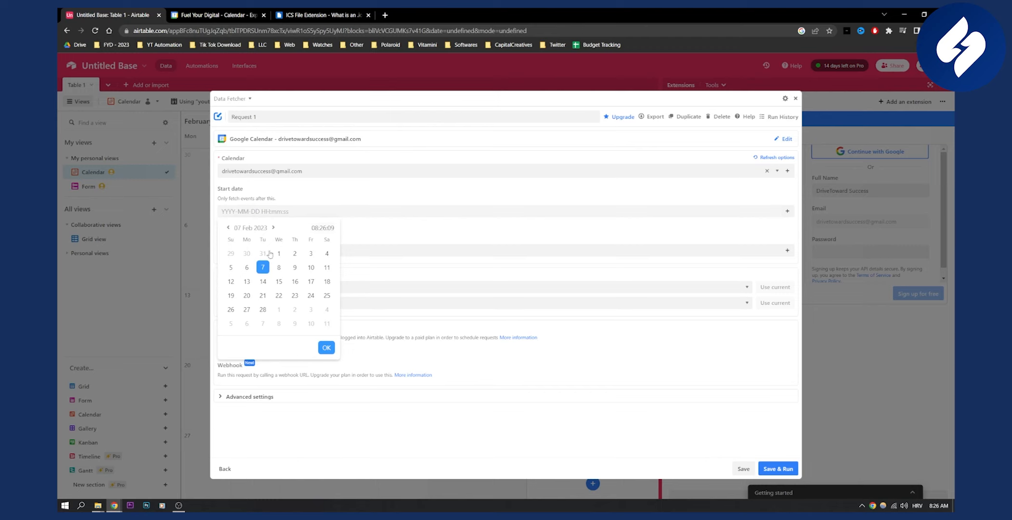
- Open the start date picker, then open the end date picker and browse months
{"action": "left_click", "coordinate": [229, 227]}
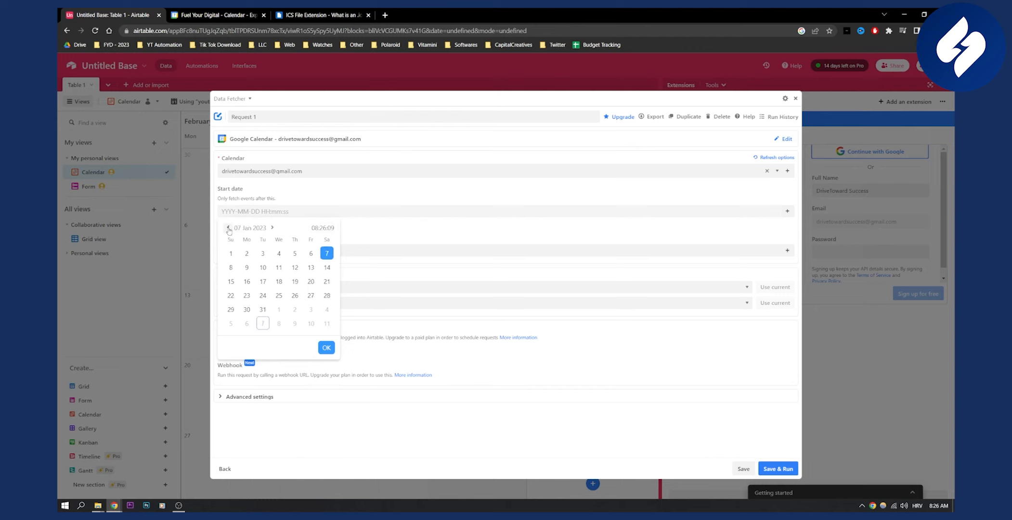
{"action": "left_click", "coordinate": [229, 228]}
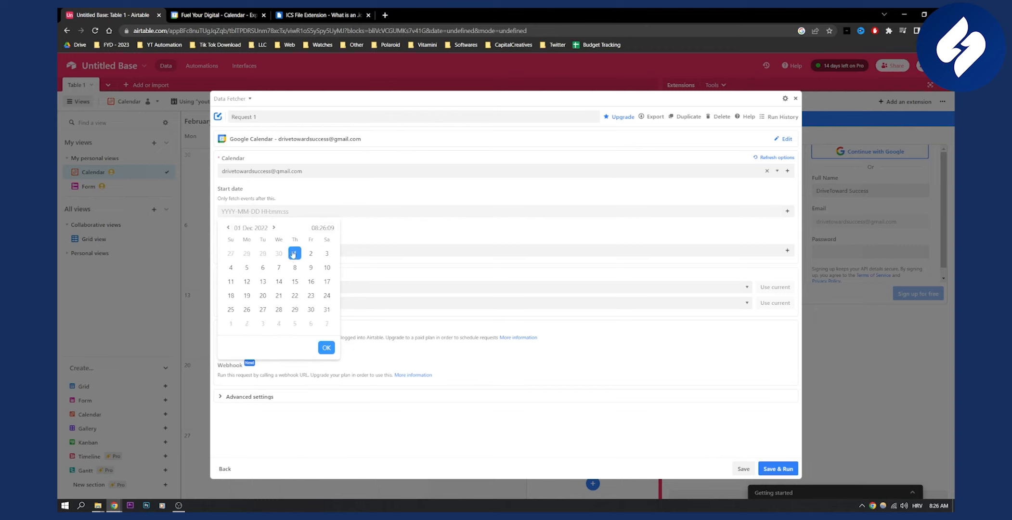
{"action": "left_click", "coordinate": [326, 347]}
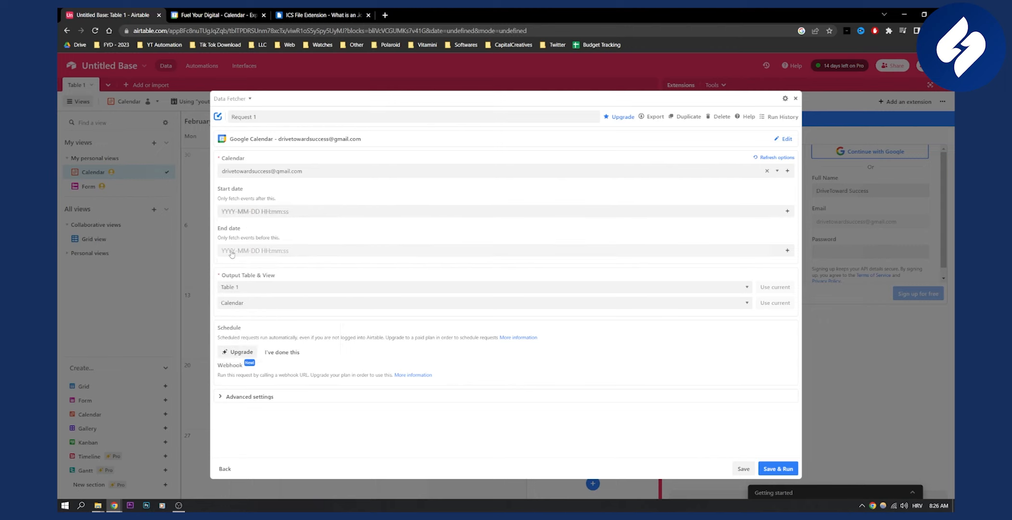
{"action": "left_click", "coordinate": [255, 251]}
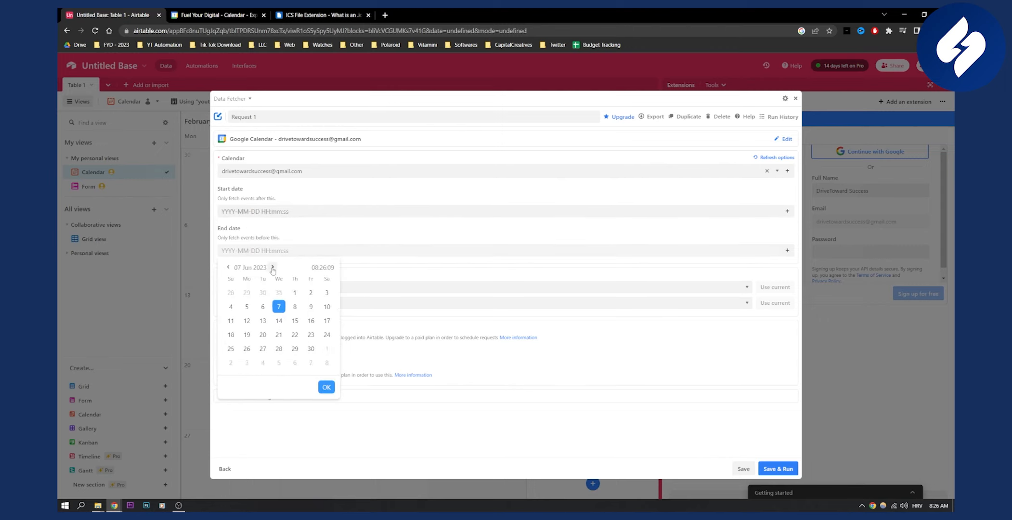
{"action": "left_click", "coordinate": [272, 267]}
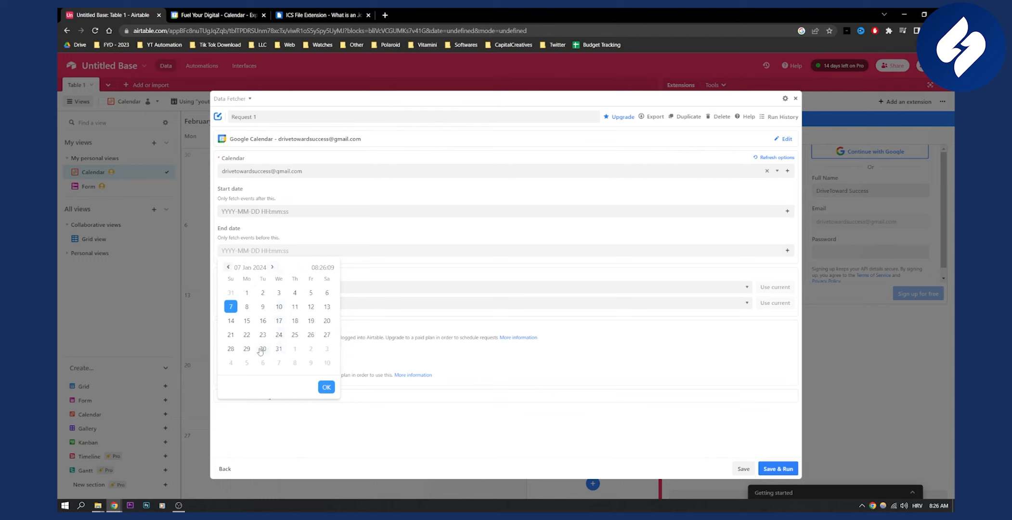
- Set the end date to 22 December 2023 and the start date to 1 January 2023
{"action": "left_click", "coordinate": [227, 268]}
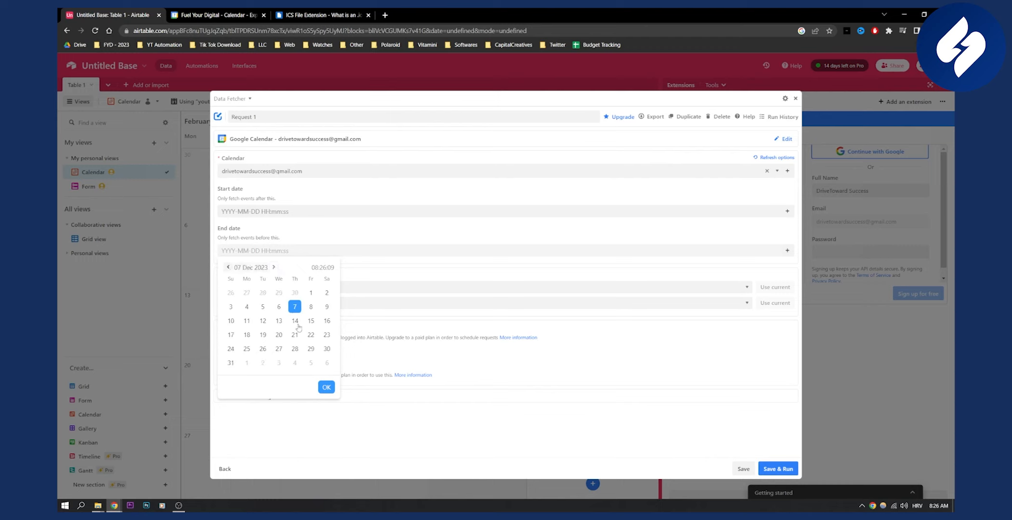
{"action": "left_click", "coordinate": [310, 334]}
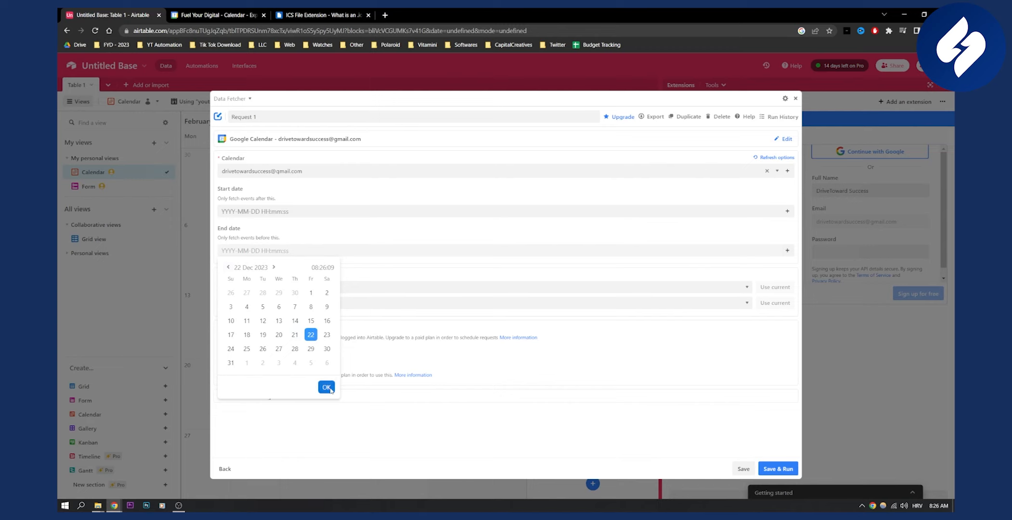
{"action": "left_click", "coordinate": [326, 387]}
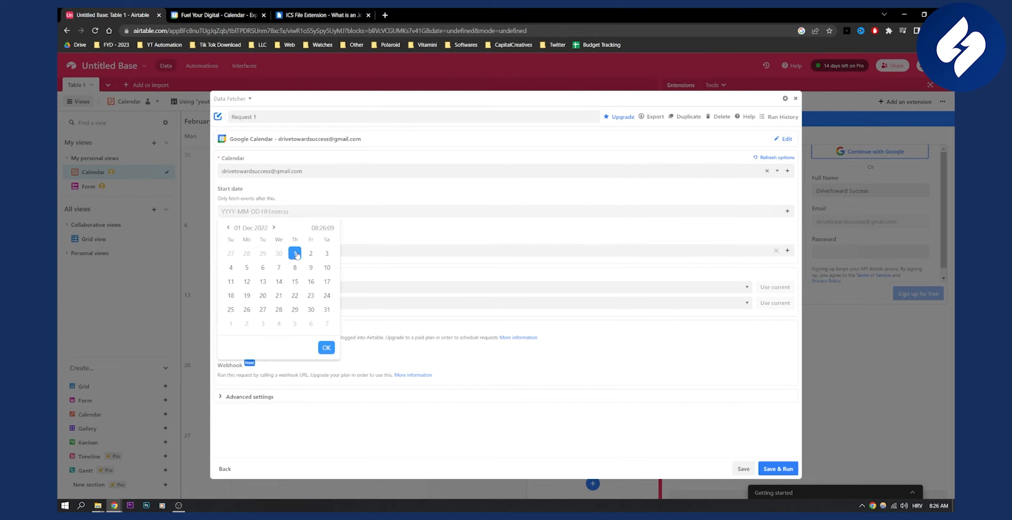
{"action": "left_click", "coordinate": [273, 227]}
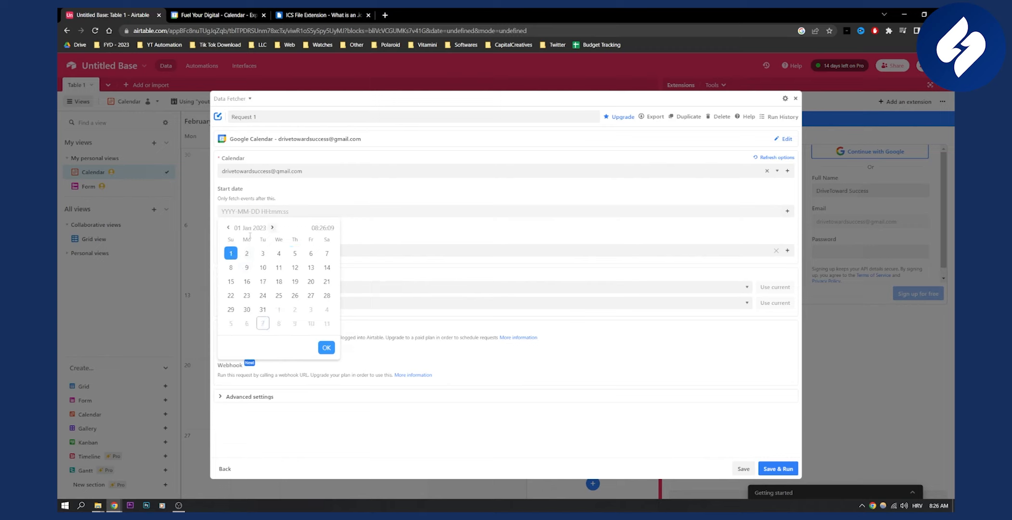
{"action": "left_click", "coordinate": [326, 347]}
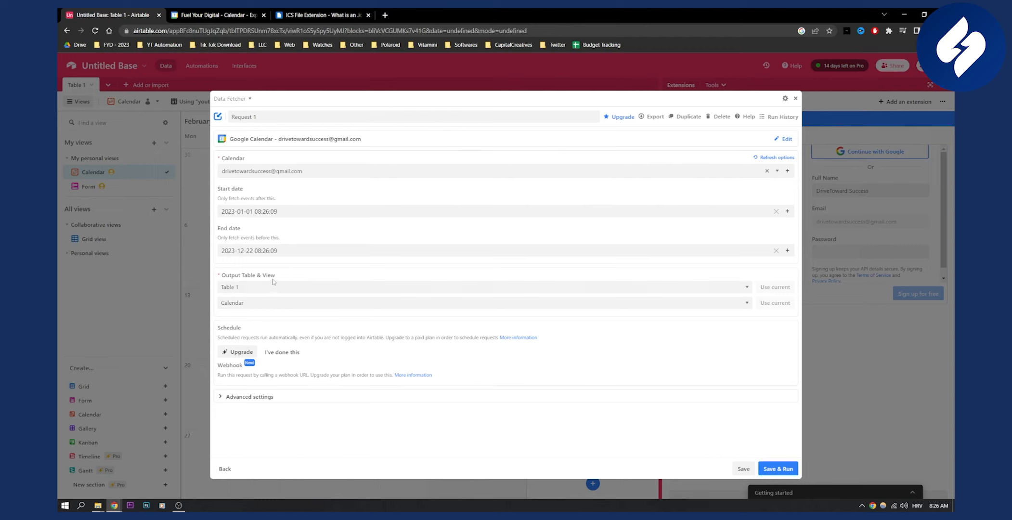
- Keep Calendar as the output view, then save and run, accepting the output table warning
{"action": "left_click", "coordinate": [483, 302]}
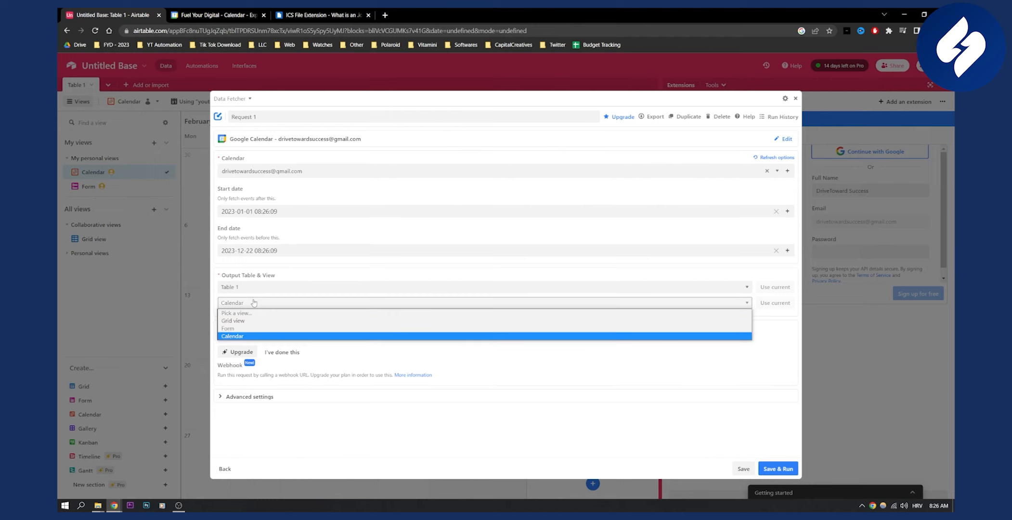
{"action": "left_click", "coordinate": [232, 336]}
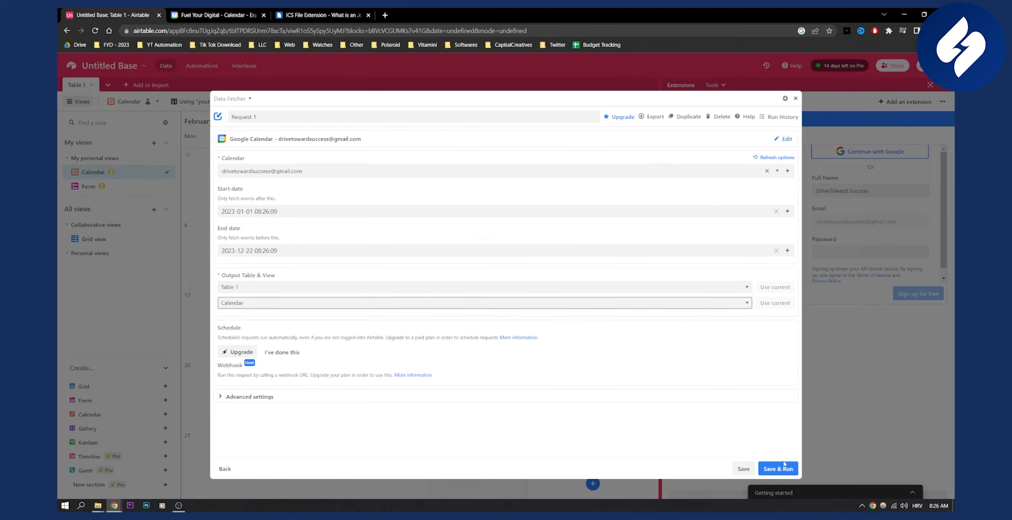
{"action": "left_click", "coordinate": [777, 468]}
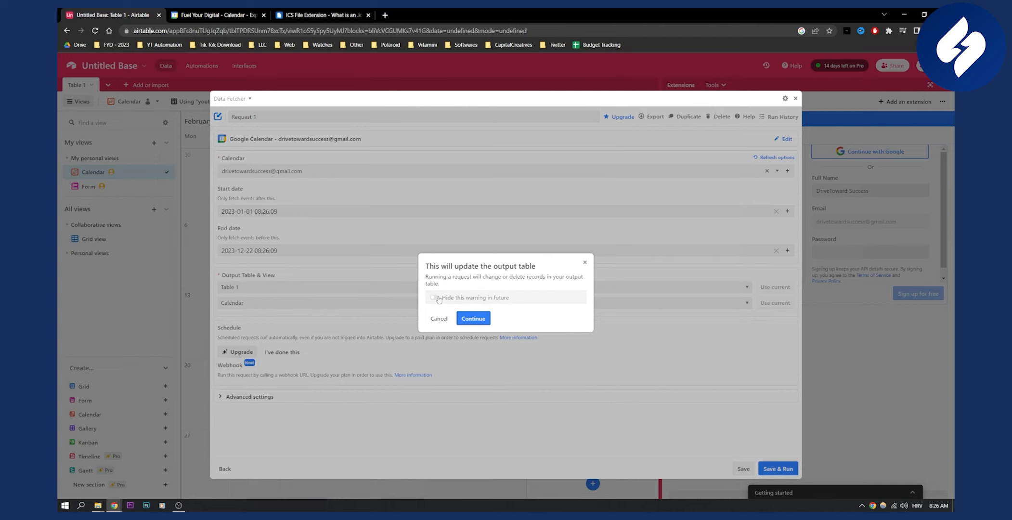
{"action": "left_click", "coordinate": [472, 318]}
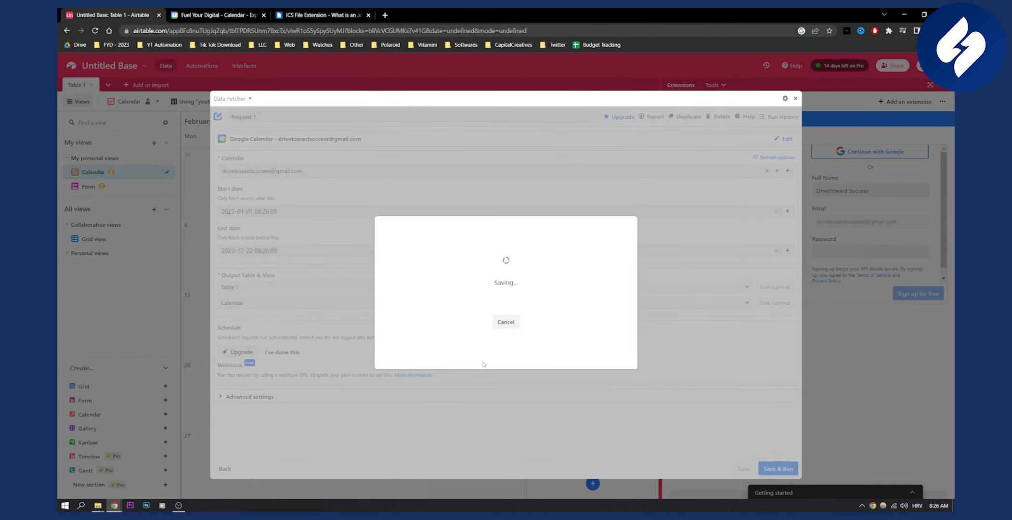
{"action": "left_click", "coordinate": [778, 469]}
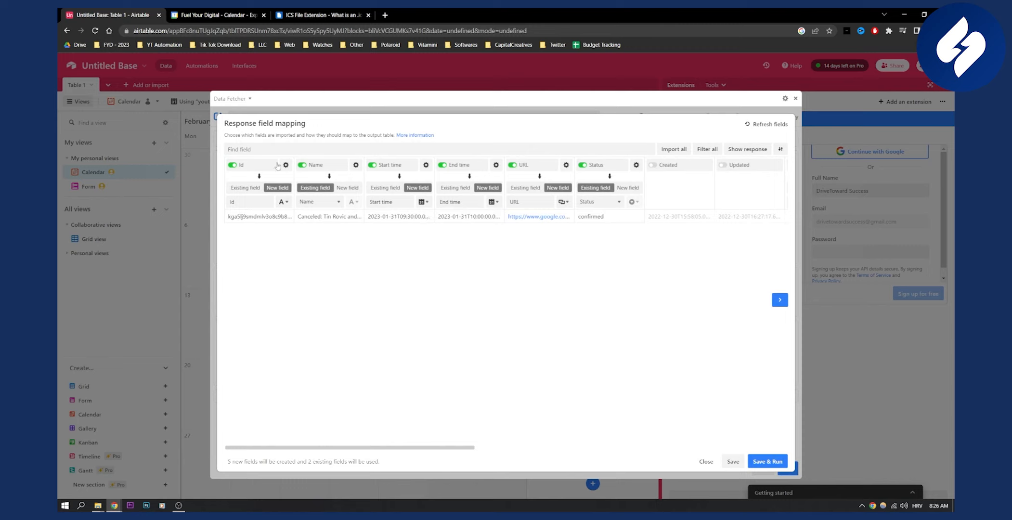
{"action": "mouse_move", "coordinate": [800, 408]}
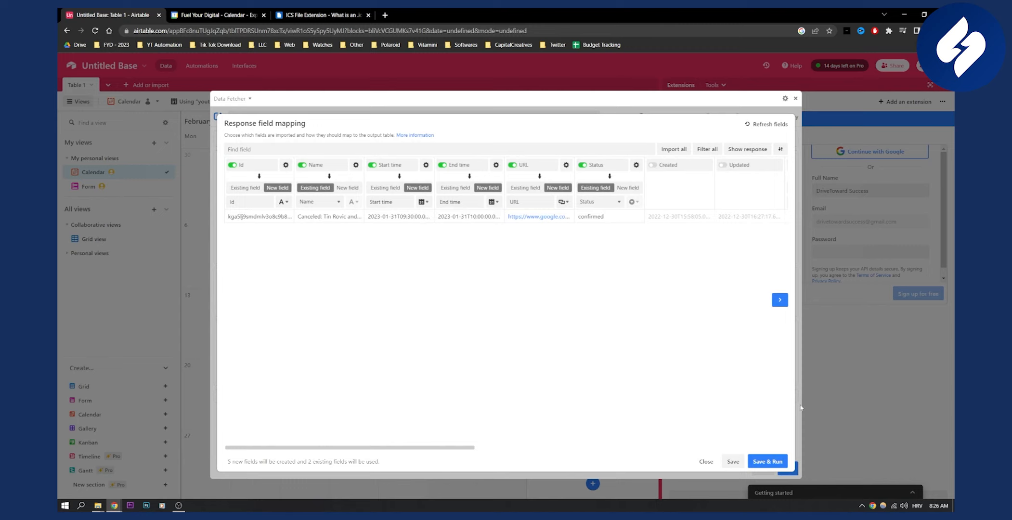
- Save the field mapping to import events, then check March and return to February 2023
{"action": "left_click", "coordinate": [768, 460]}
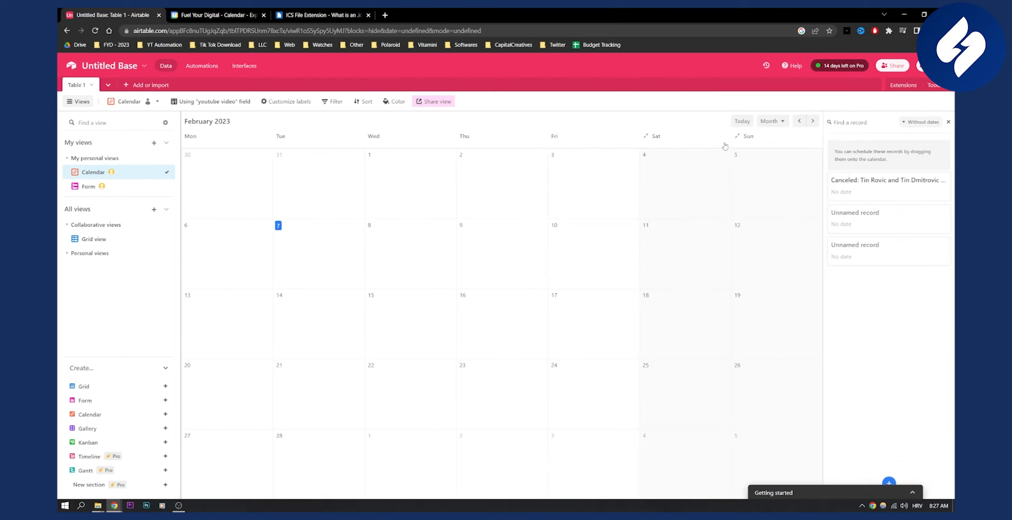
{"action": "left_click", "coordinate": [812, 121]}
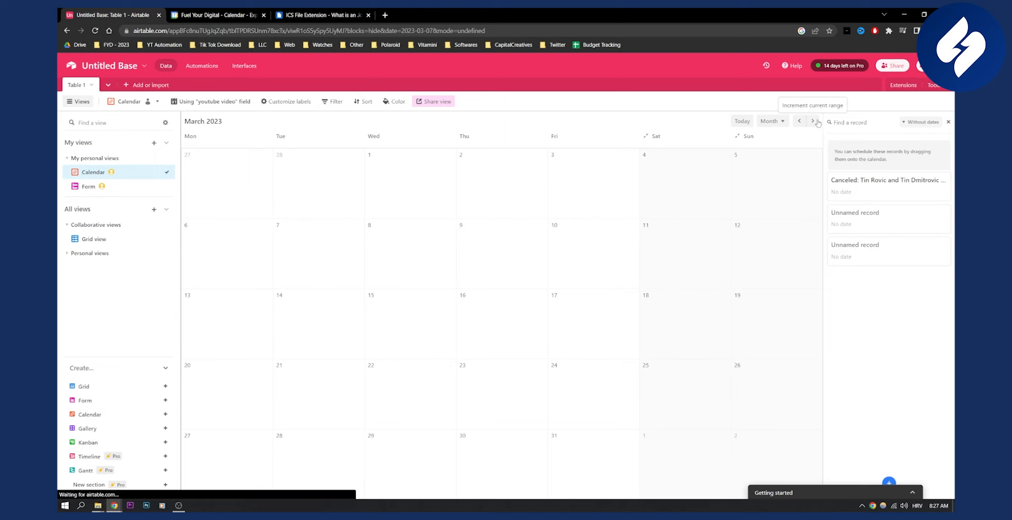
{"action": "left_click", "coordinate": [798, 121]}
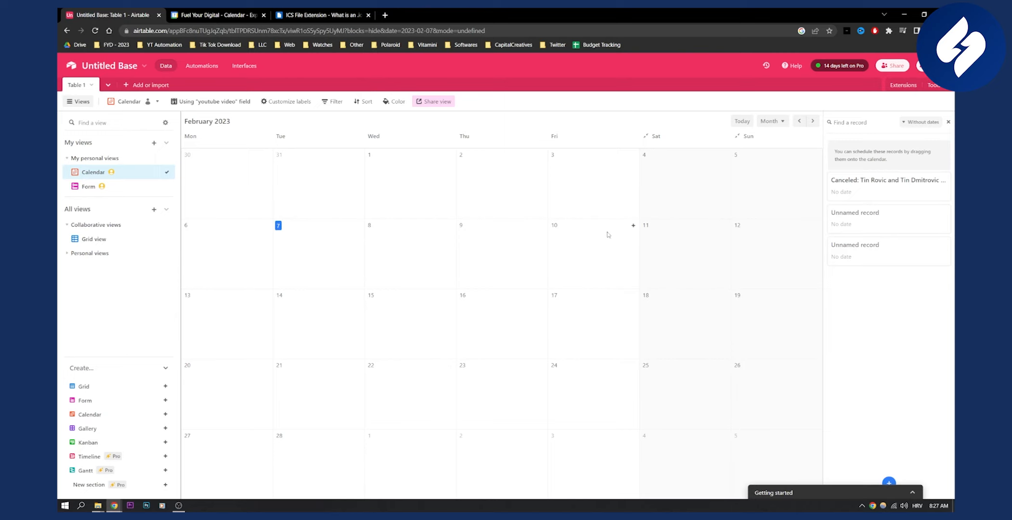